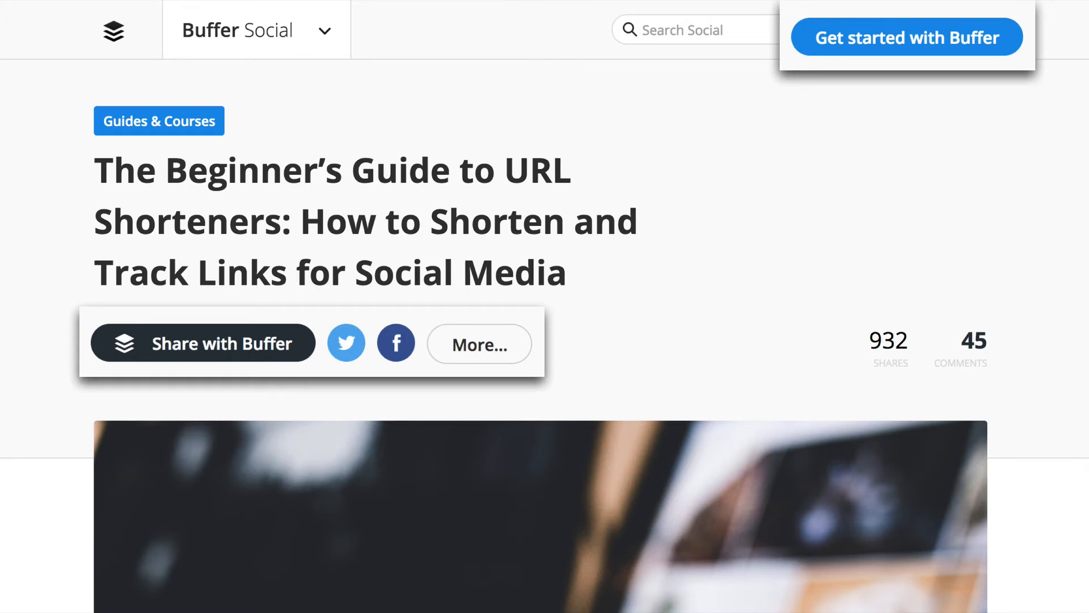
pyautogui.scroll(-3)
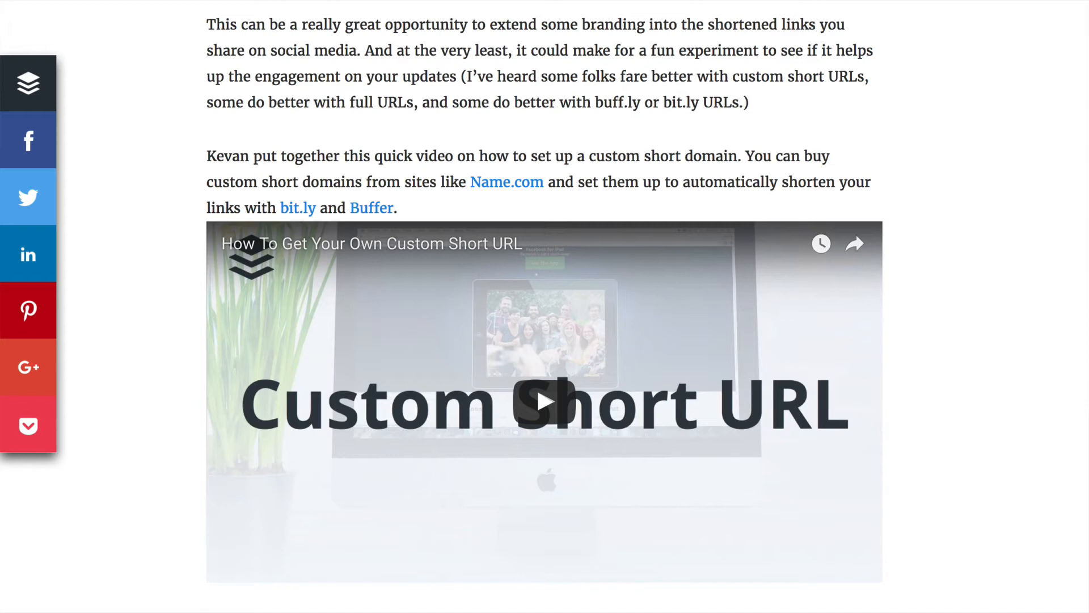
pyautogui.scroll(-3)
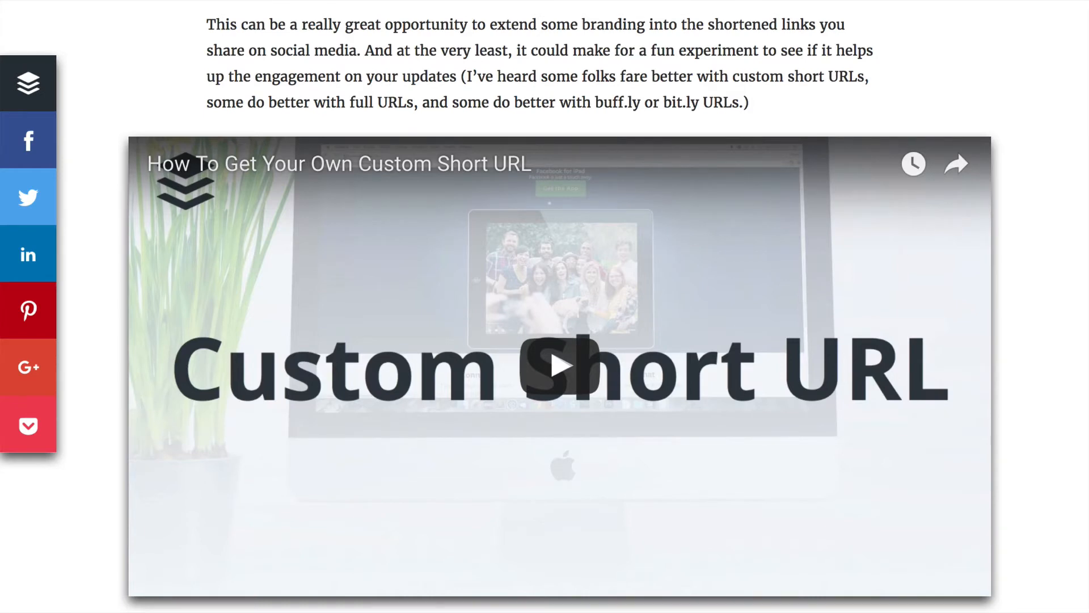
pyautogui.scroll(-3)
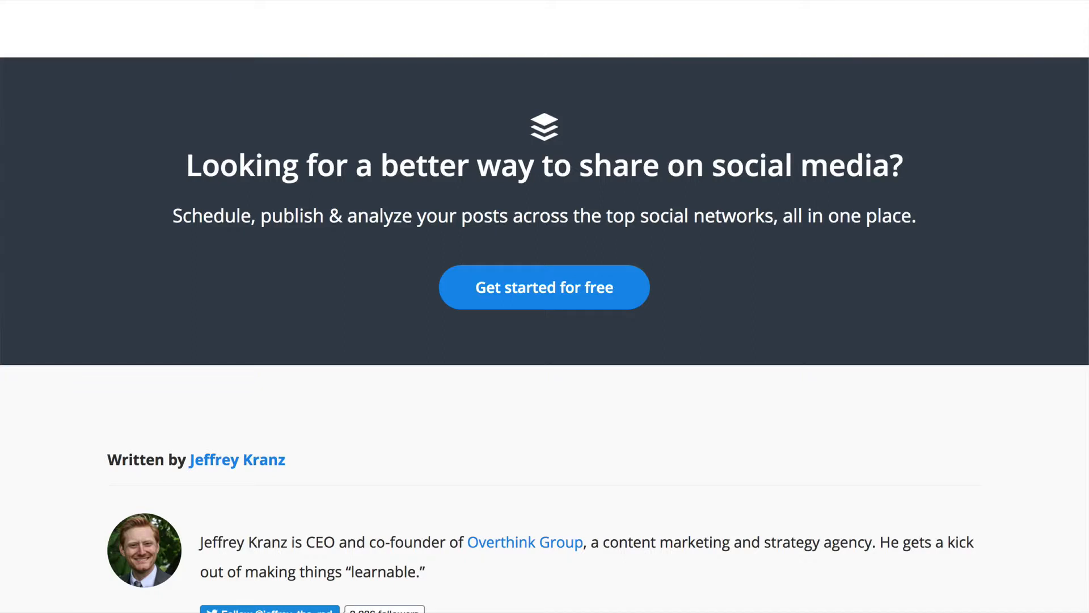
pyautogui.moveTo(544, 318)
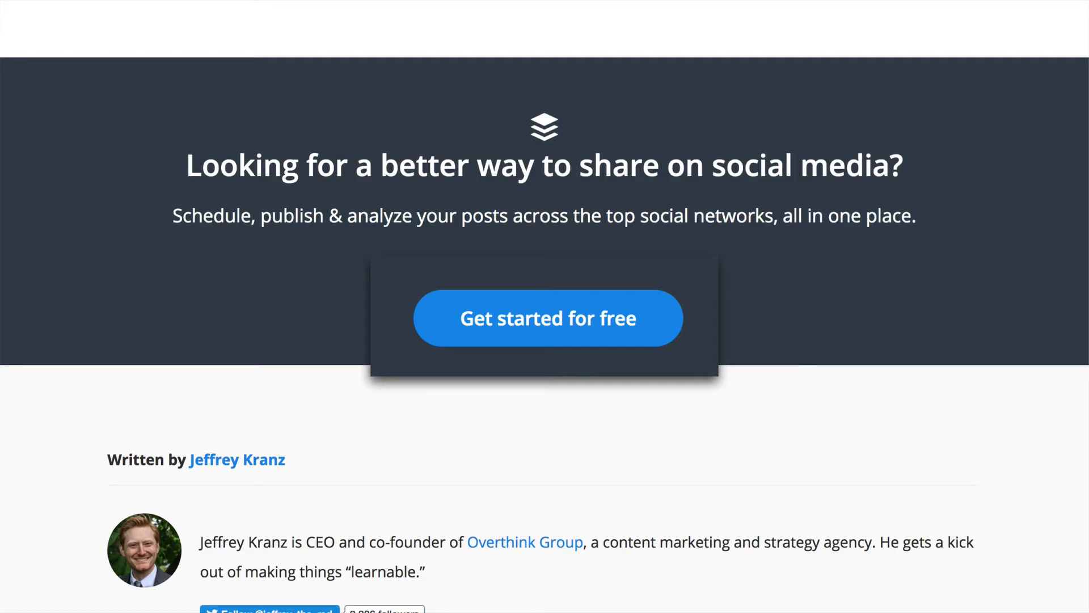
pyautogui.scroll(-3)
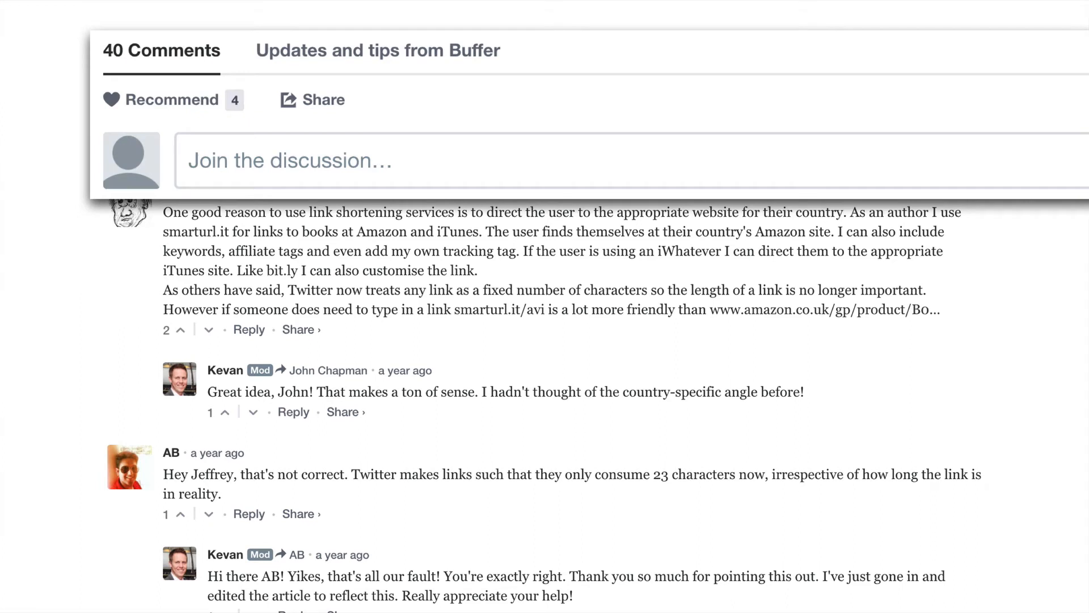
pyautogui.scroll(-3)
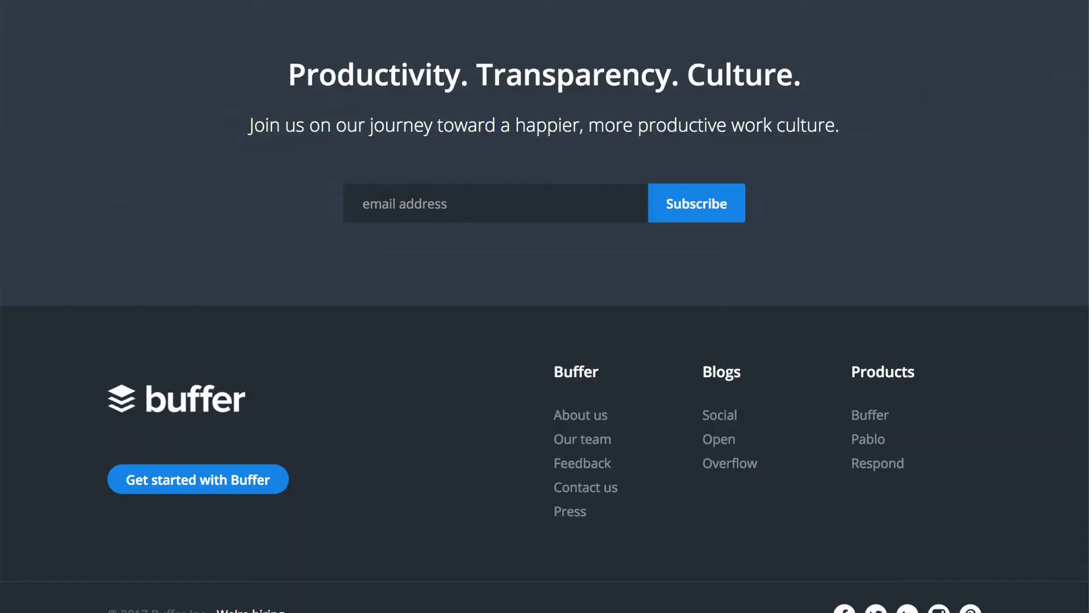